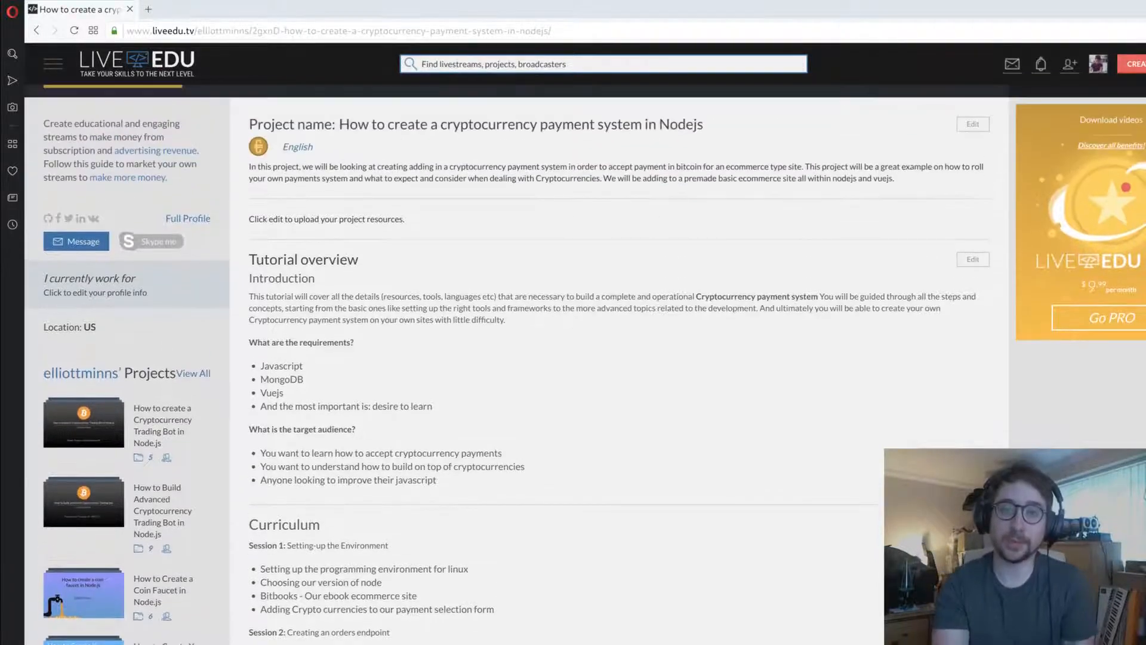
pyautogui.scroll(-3)
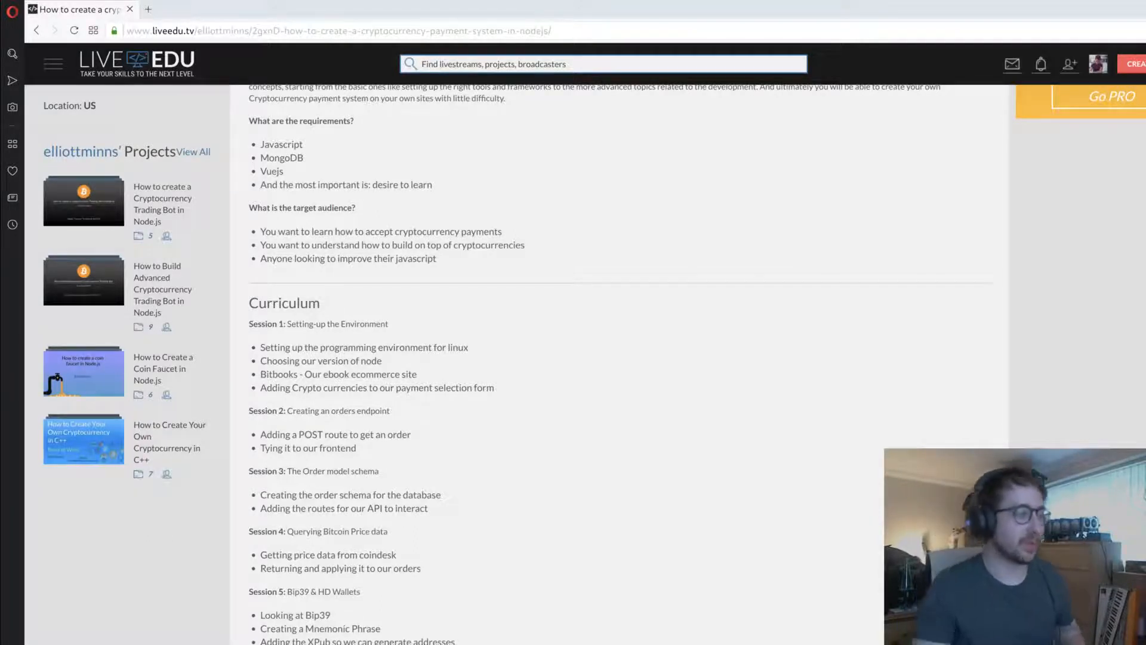
pyautogui.scroll(-3)
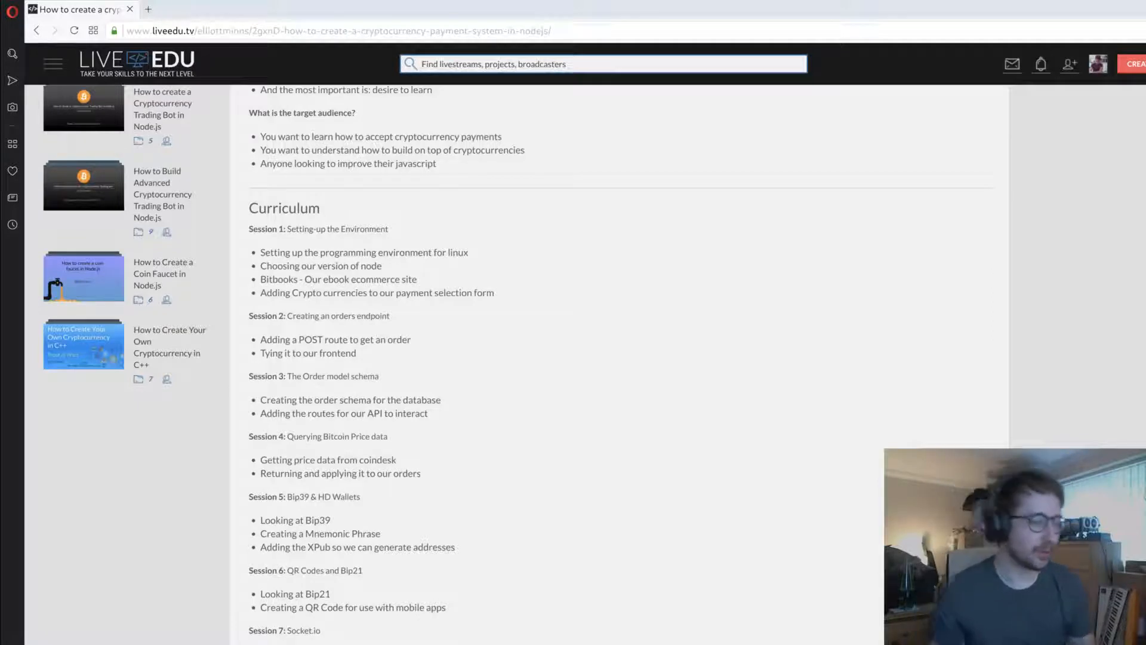
pyautogui.scroll(-3)
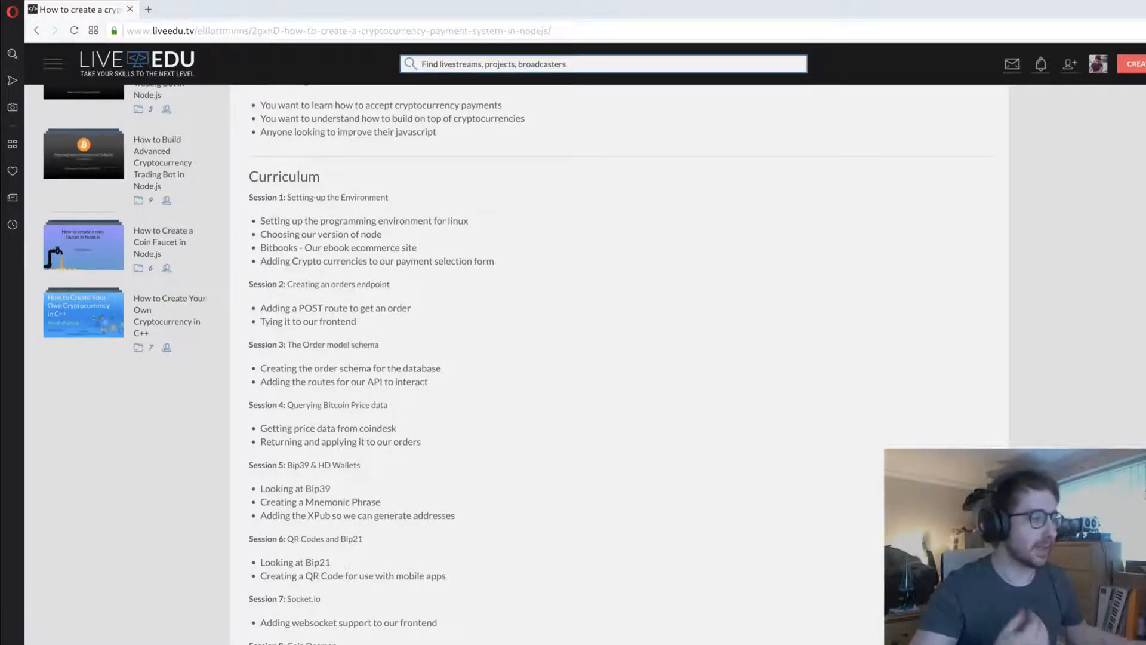
pyautogui.scroll(-3)
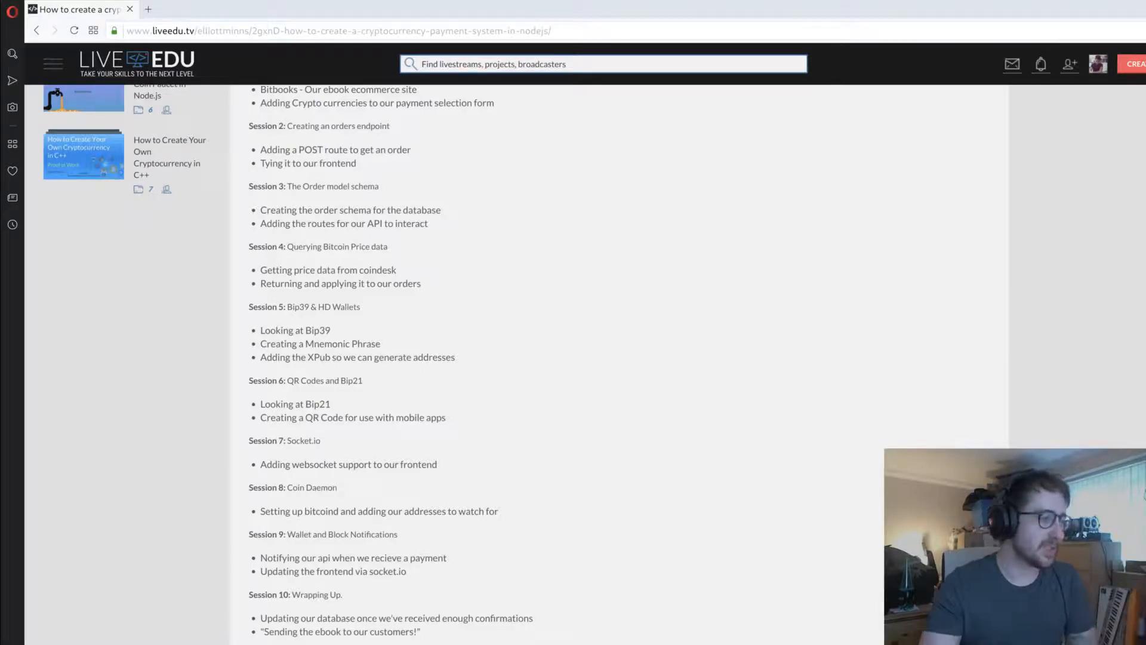
pyautogui.scroll(-3)
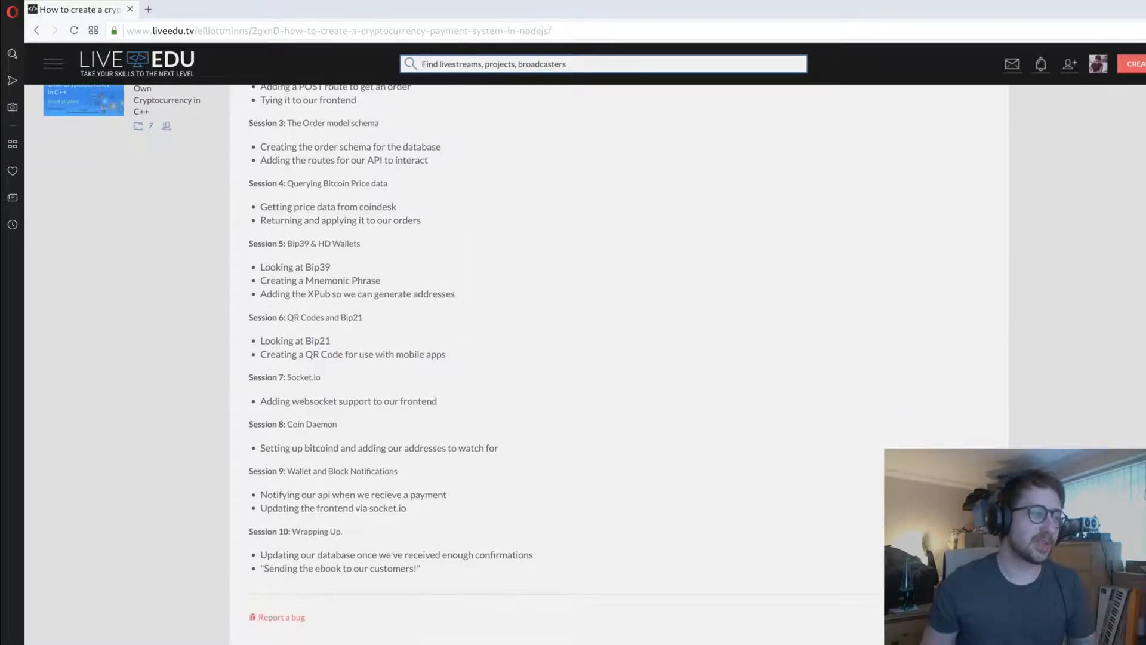